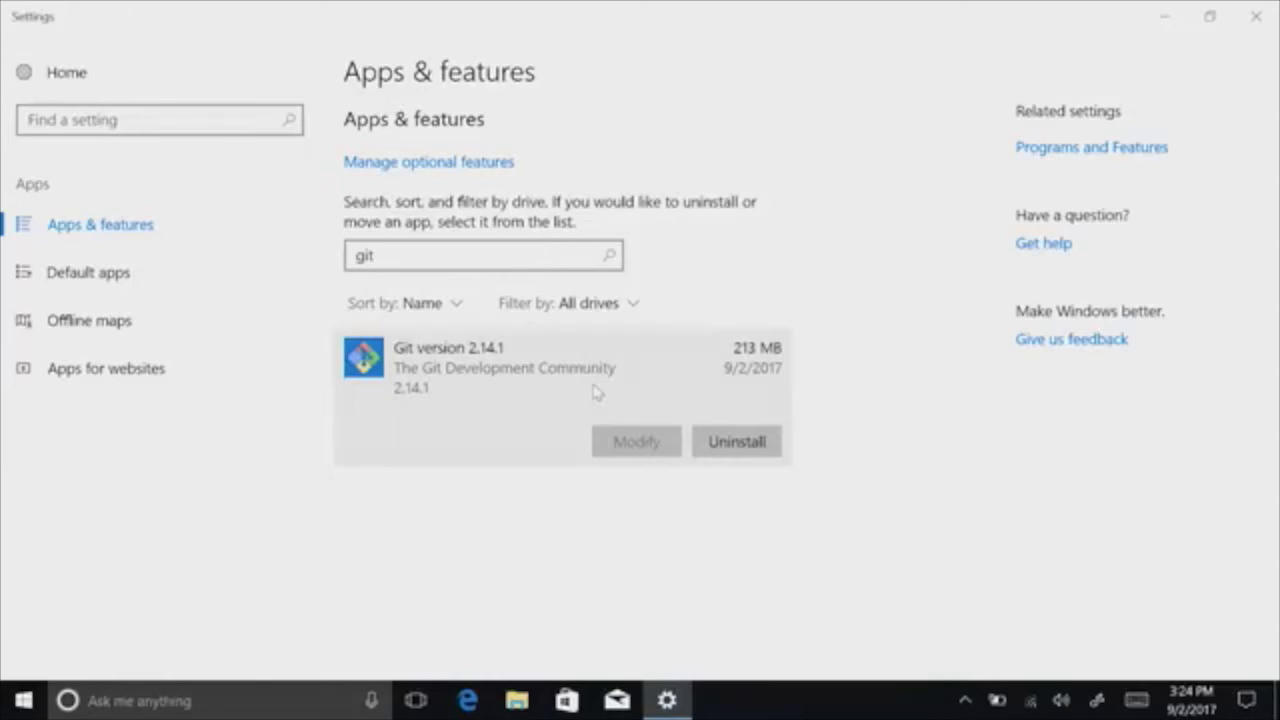
{"action": "mouse_move", "coordinate": [756, 454]}
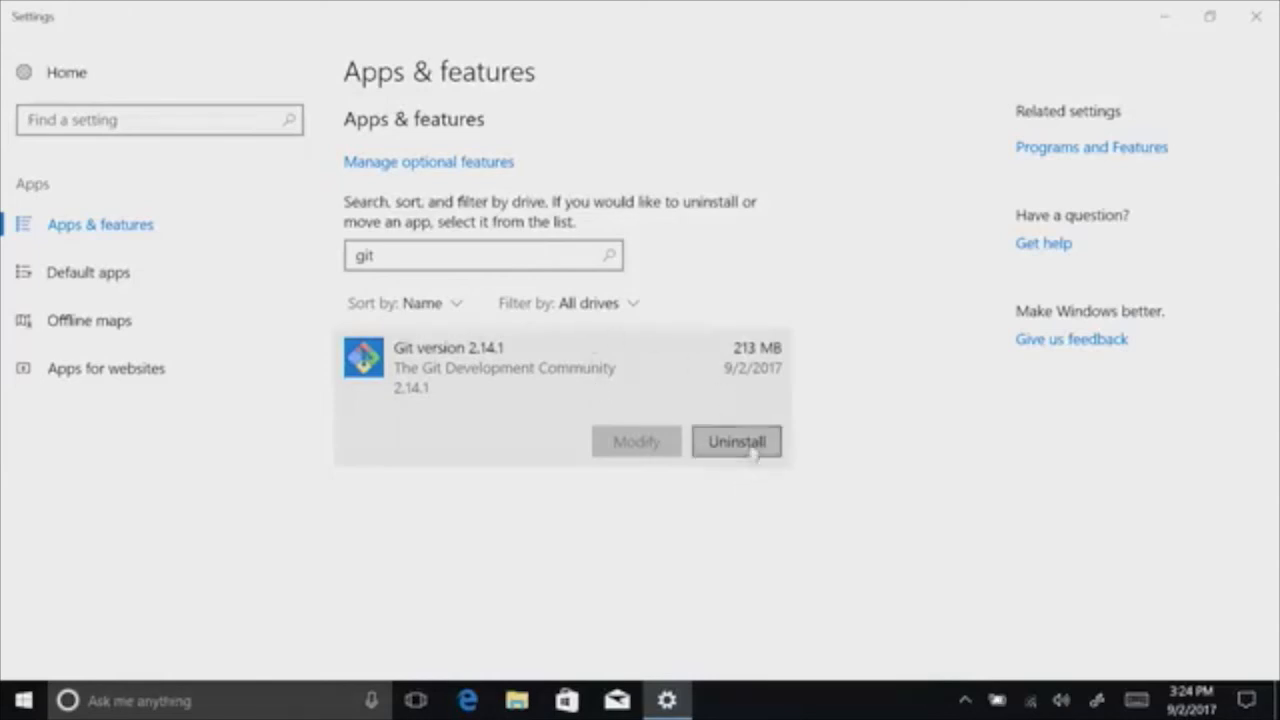
Uninstall Git 2.14.1 from Apps & features and confirm removing it with its related info
{"action": "left_click", "coordinate": [736, 442]}
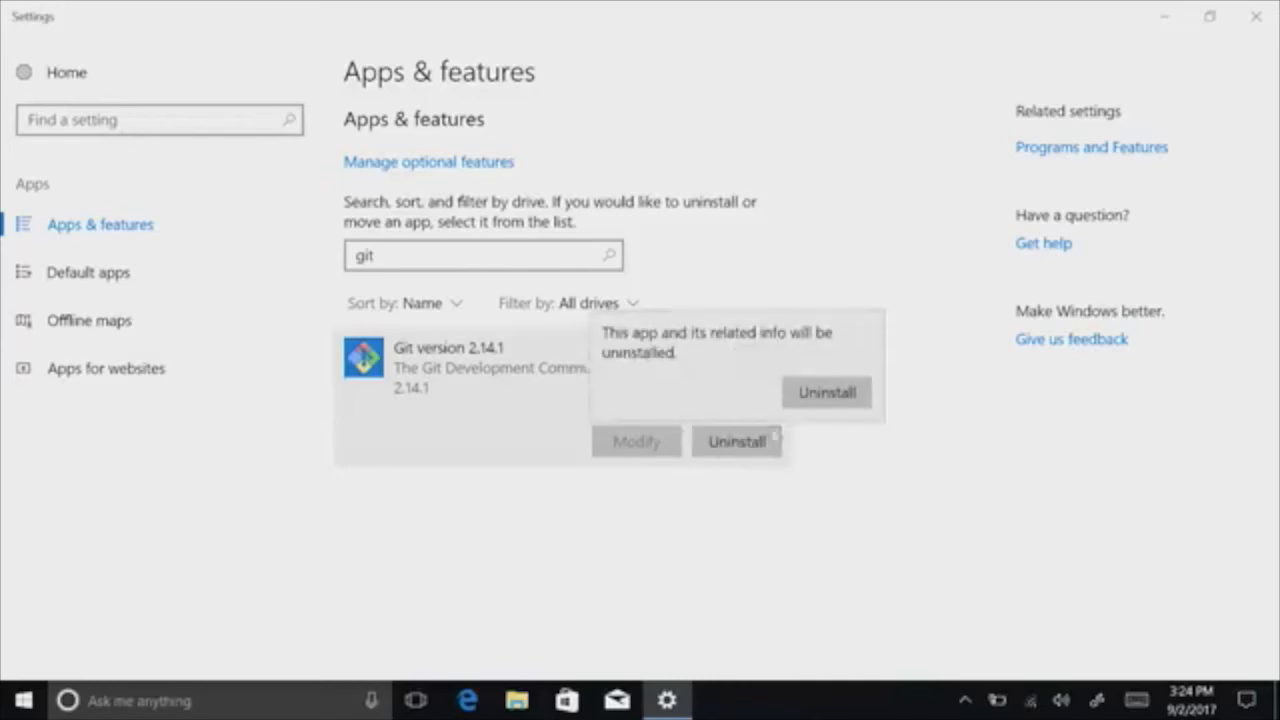
{"action": "left_click", "coordinate": [826, 392]}
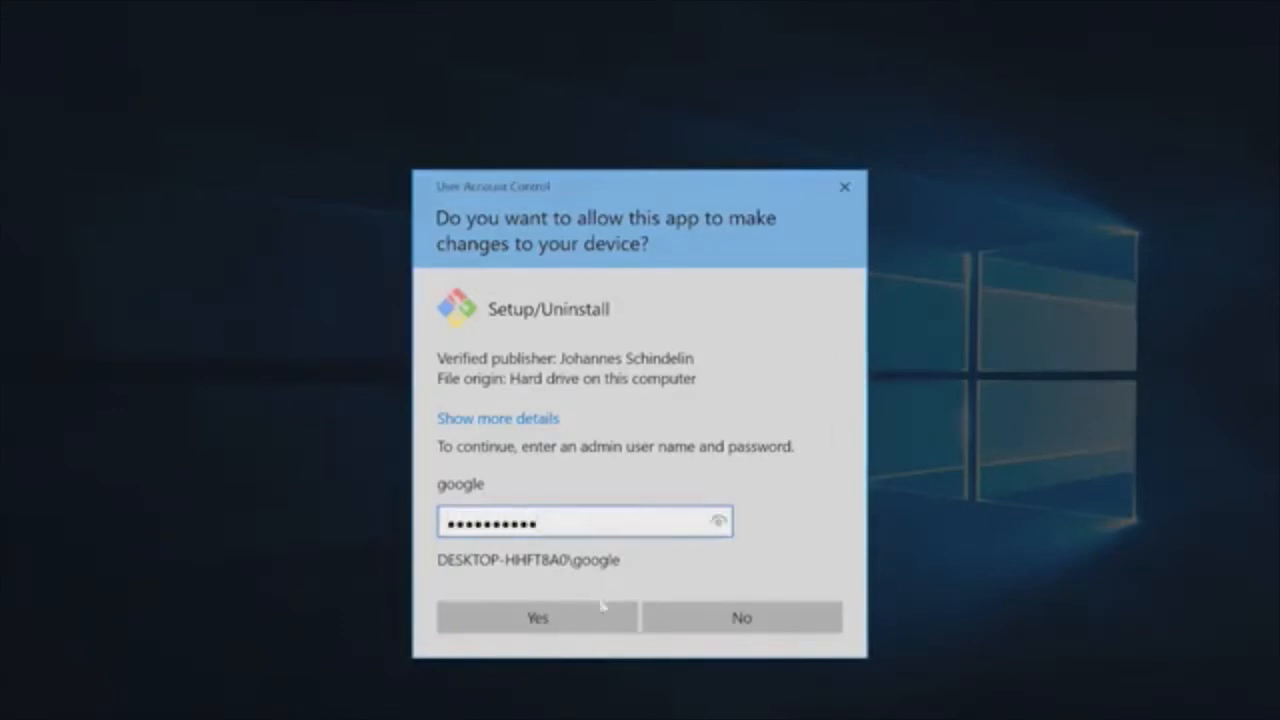
Approve the UAC prompt with admin credentials so the Git uninstaller can proceed
{"action": "left_click", "coordinate": [536, 616]}
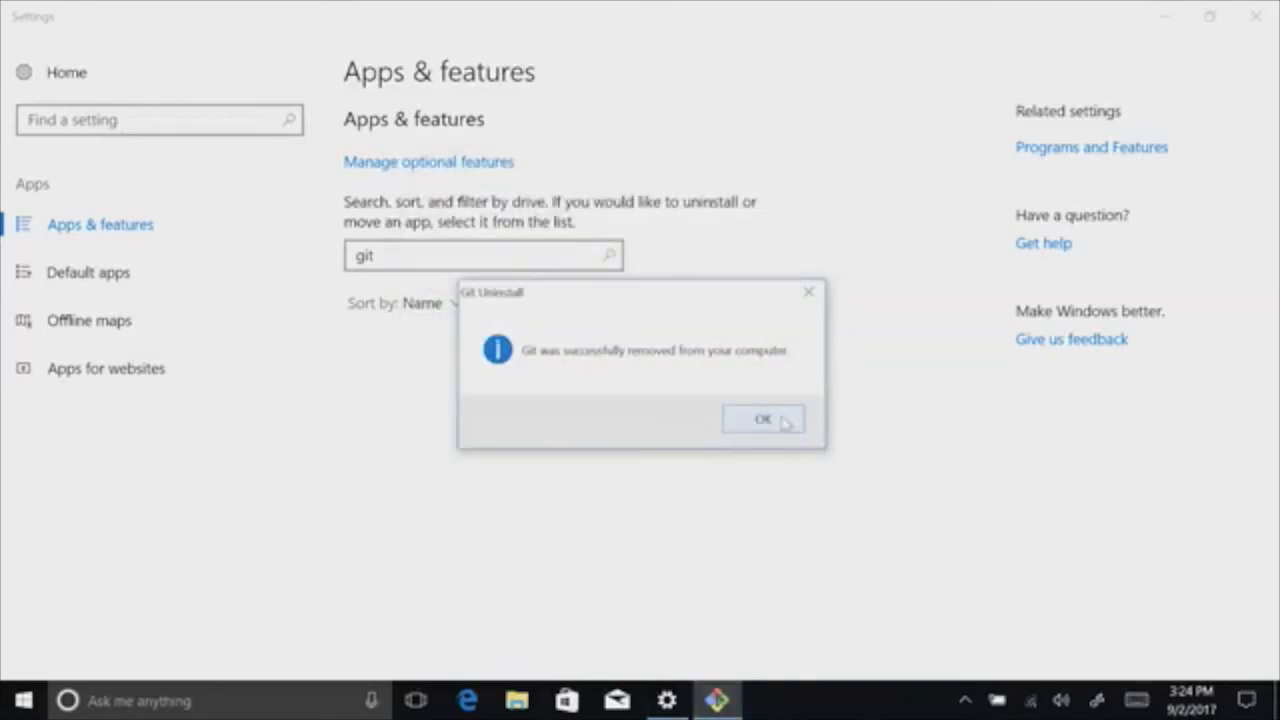
Dismiss the 'Git was successfully removed' message with OK
{"action": "left_click", "coordinate": [764, 420]}
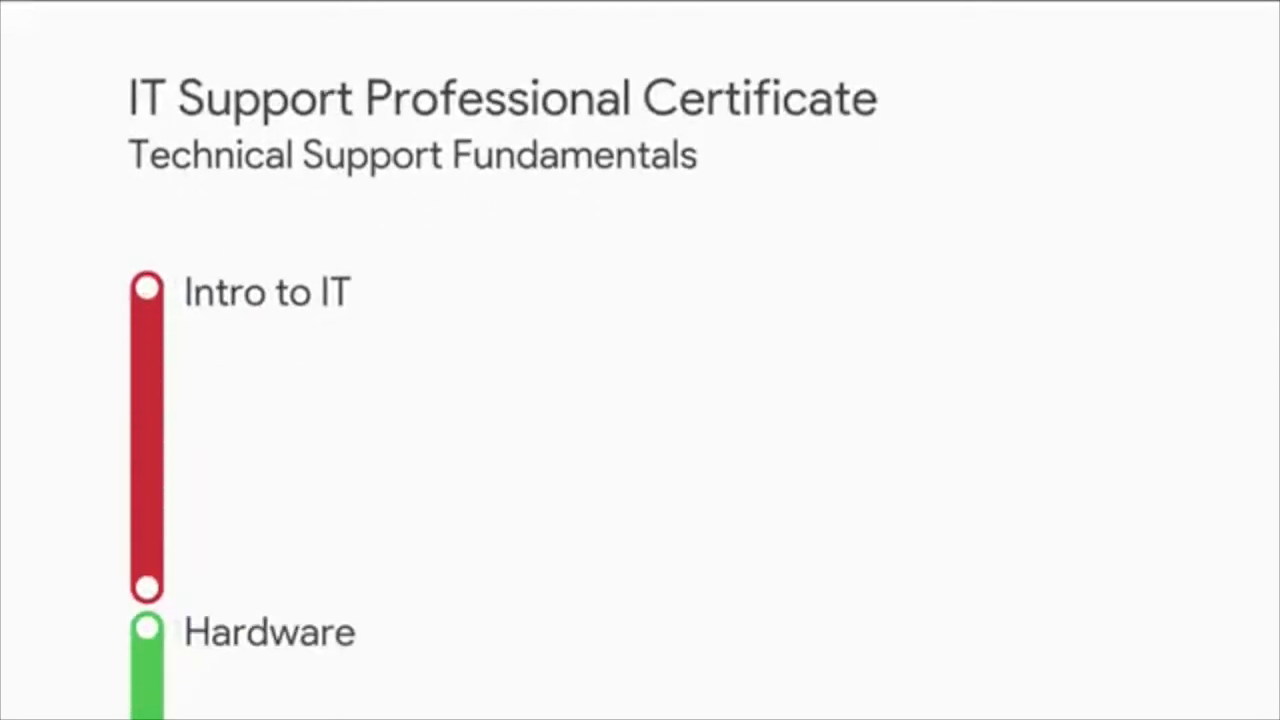
{"action": "scroll", "scroll_direction": "down", "scroll_amount": 3}
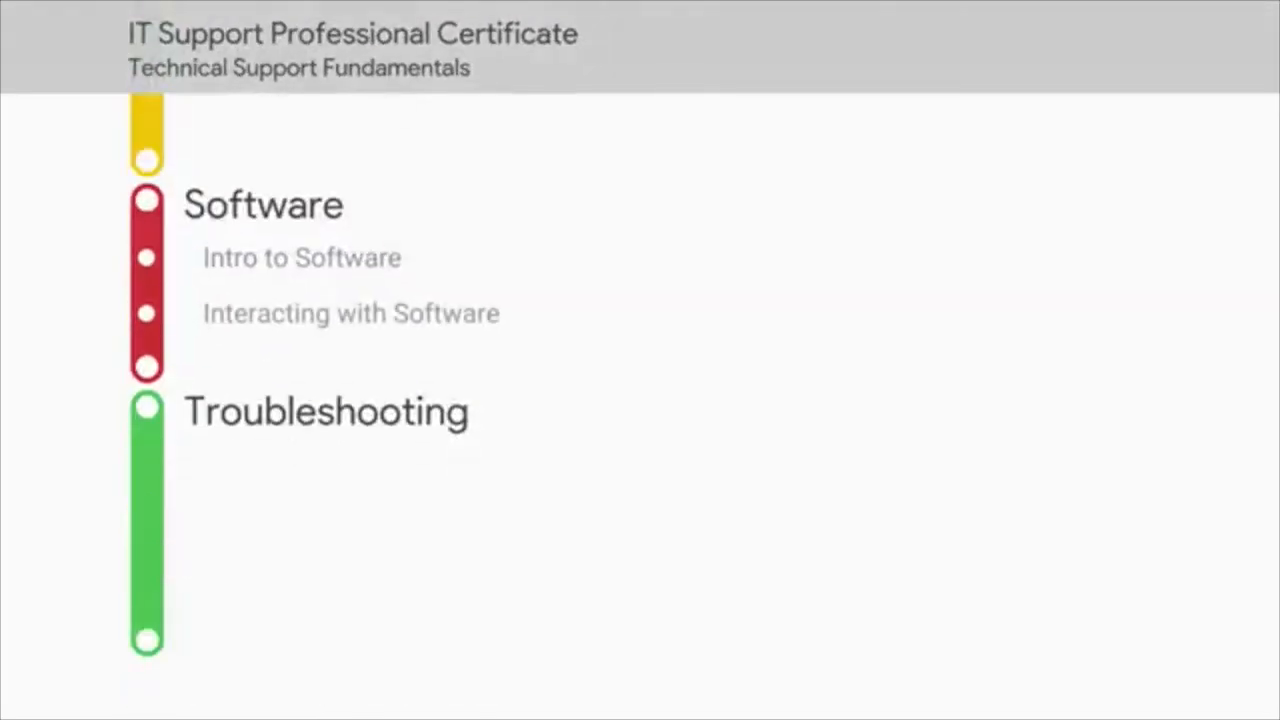